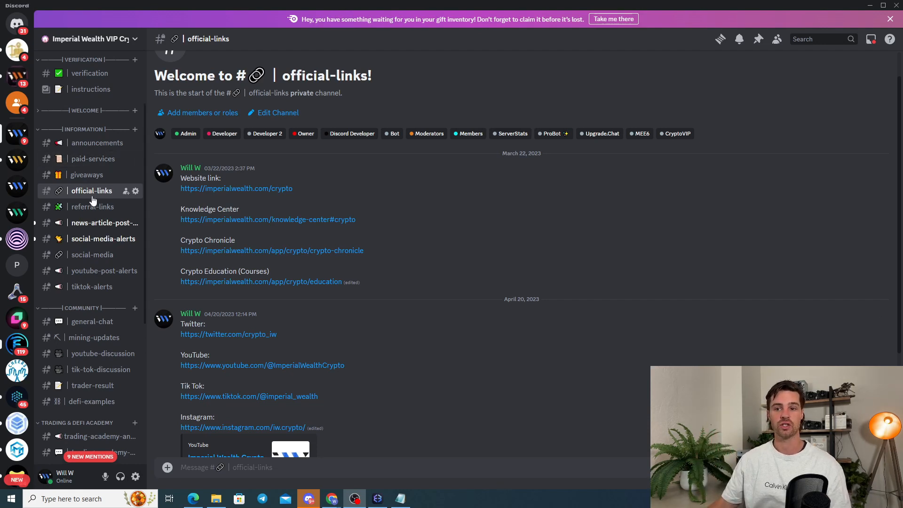
mouse_move(251, 173)
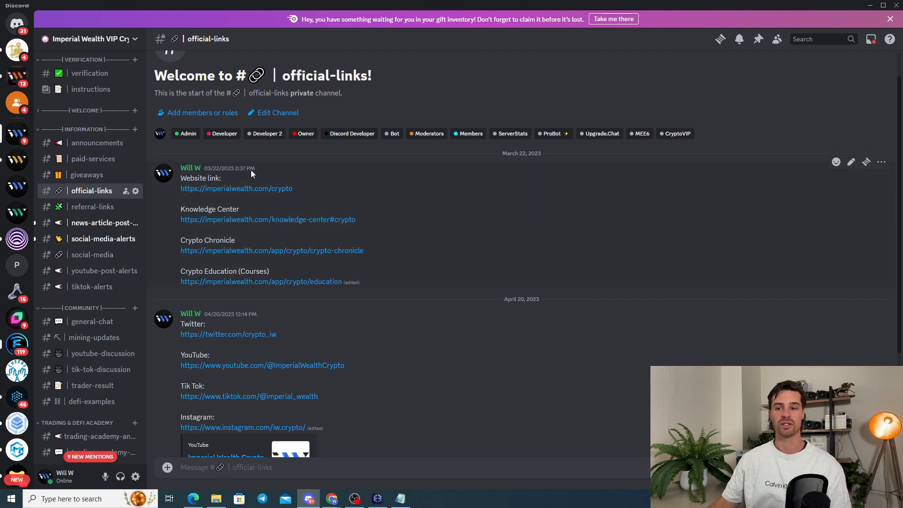
mouse_move(291, 255)
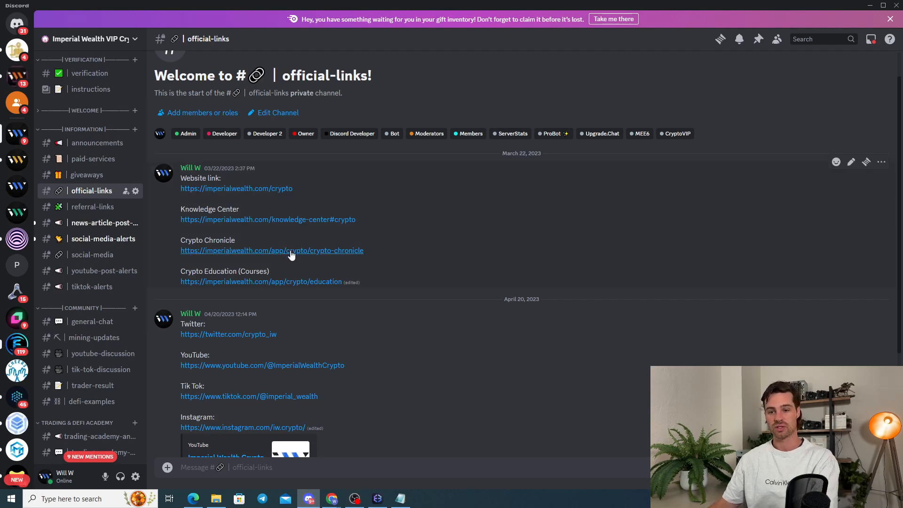
mouse_move(290, 252)
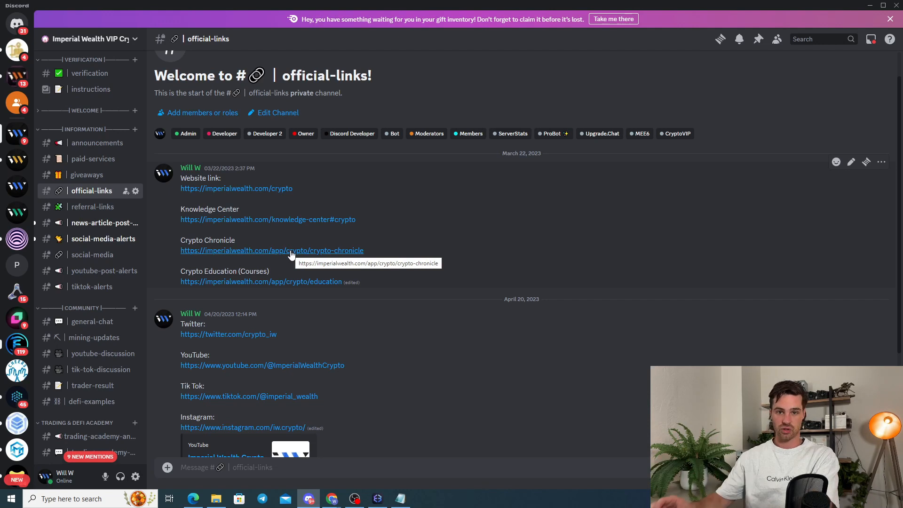
mouse_move(266, 214)
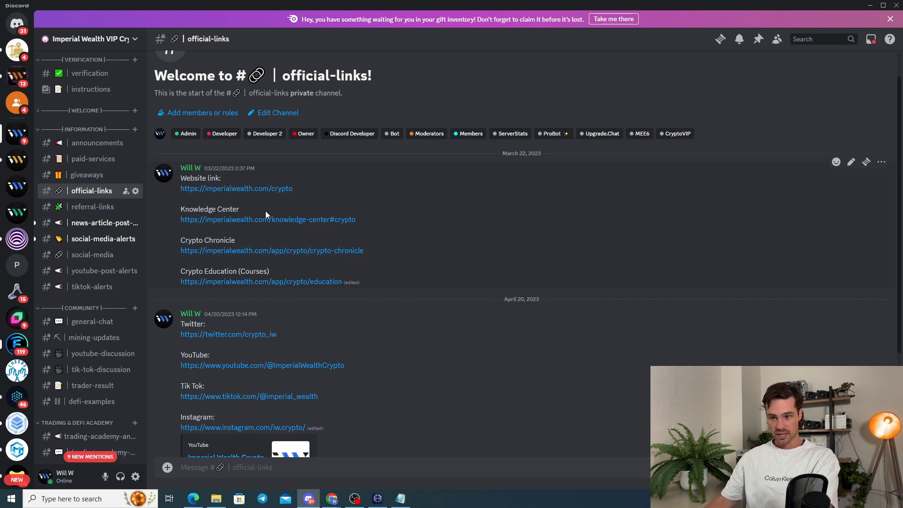
mouse_move(268, 219)
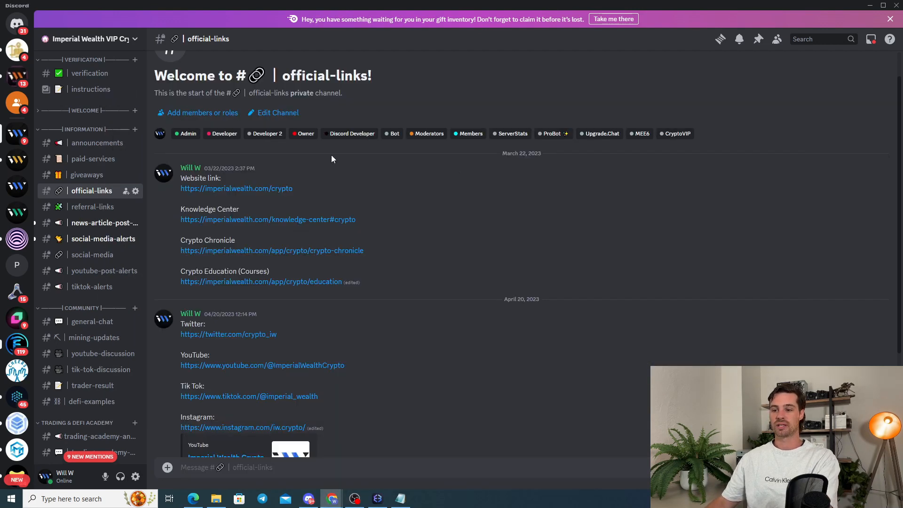
Step: Switch to the Knowledge Center tab and scroll to its Topics section with filters and article cards
left_click(268, 219)
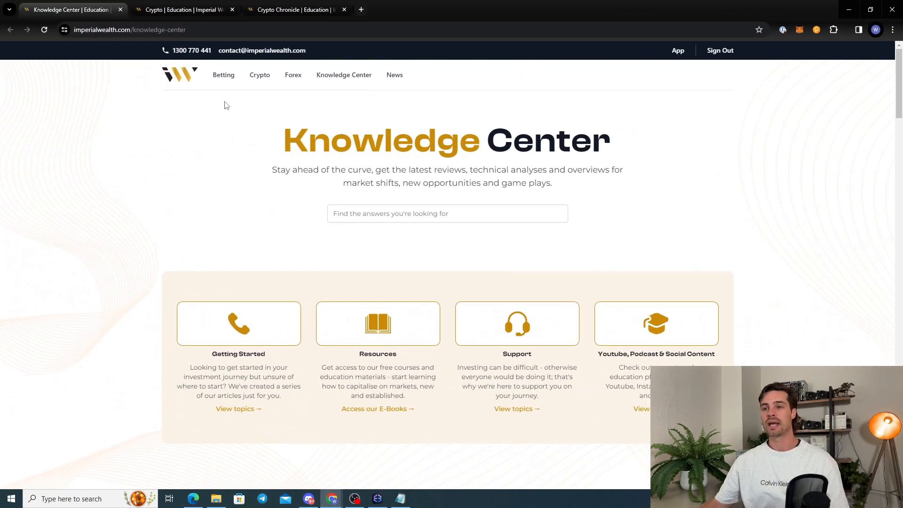
mouse_move(98, 225)
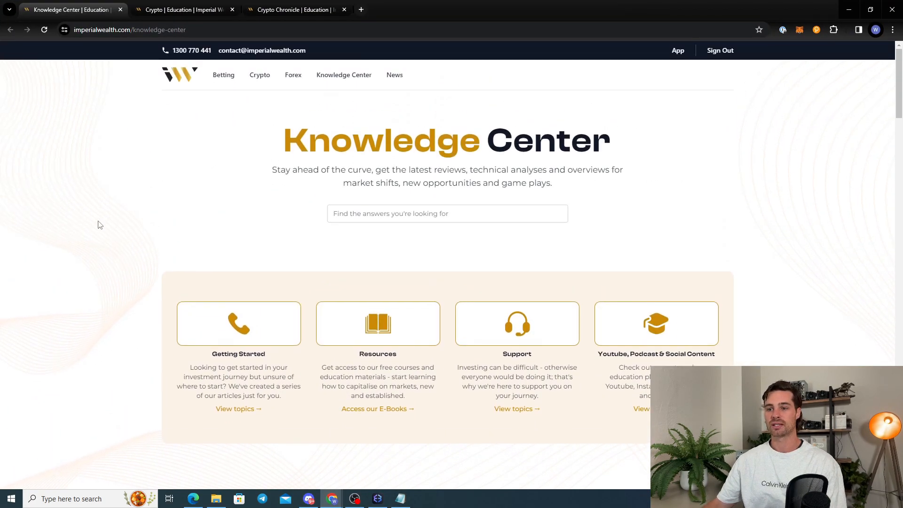
scroll("down", 3)
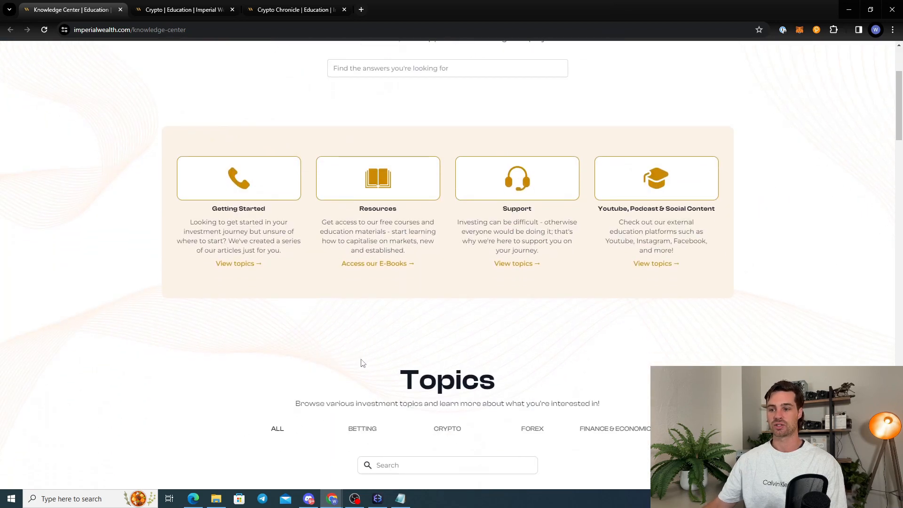
scroll("down", 3)
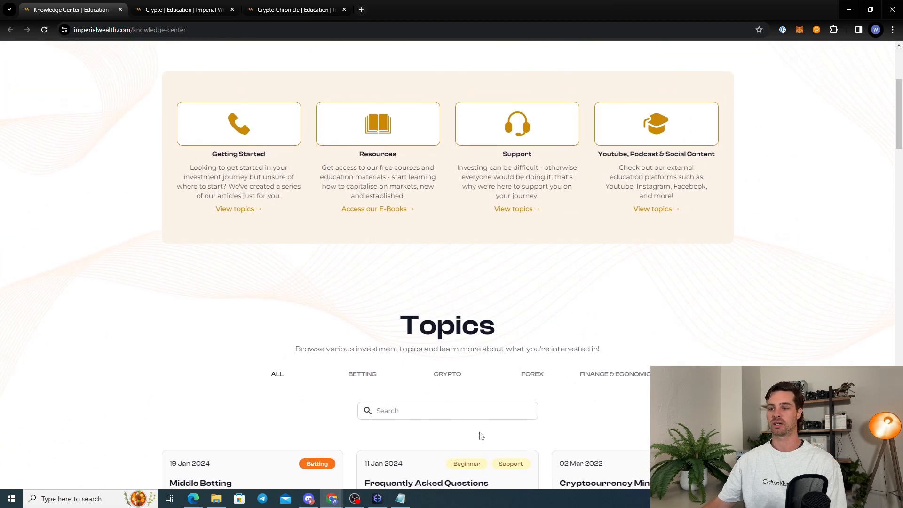
Step: Filter the Knowledge Center topics to Crypto and browse the filtered cards
left_click(446, 373)
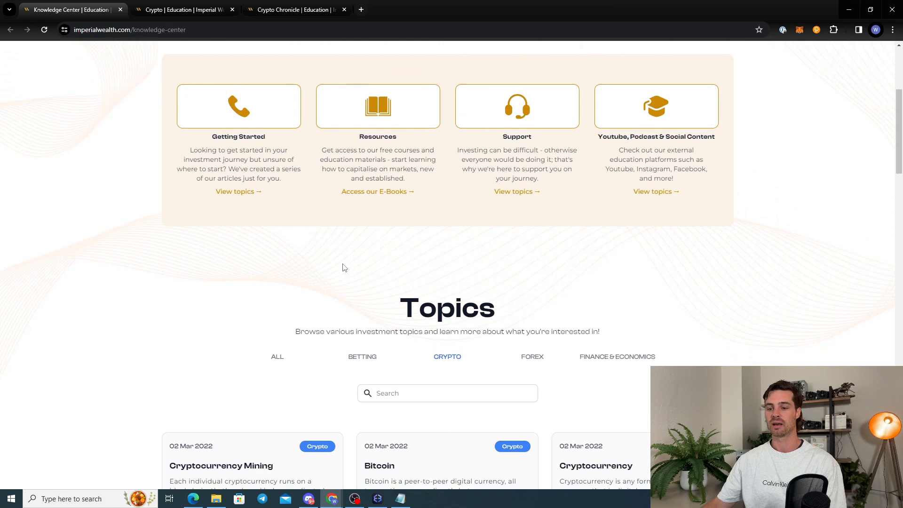
scroll("down", 3)
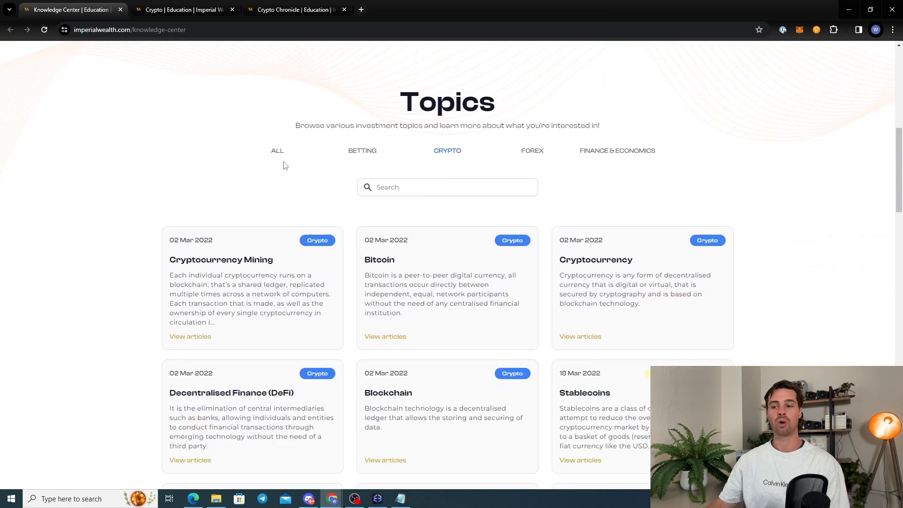
scroll("down", 3)
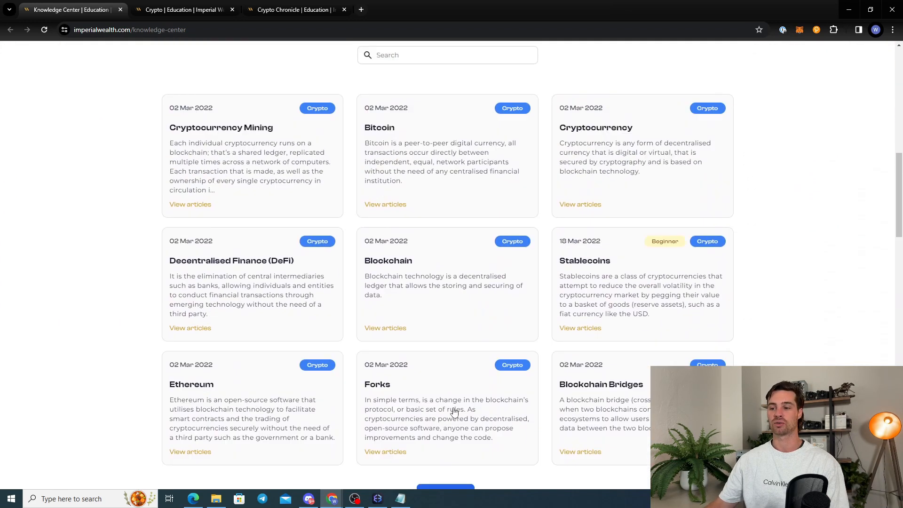
scroll("up", 3)
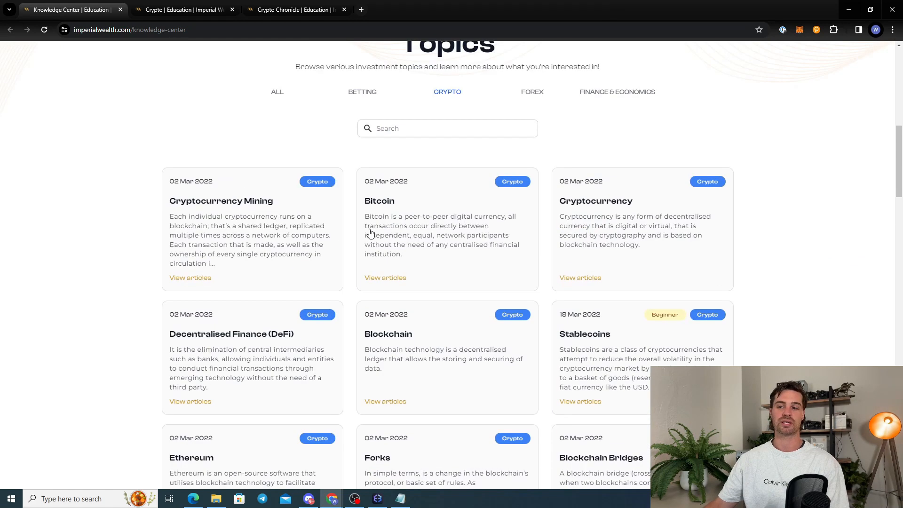
mouse_move(294, 189)
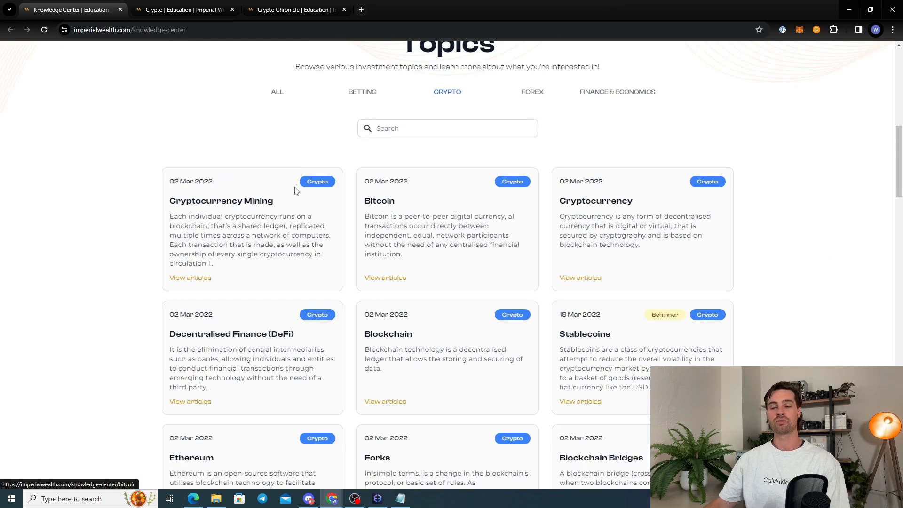
scroll("down", 3)
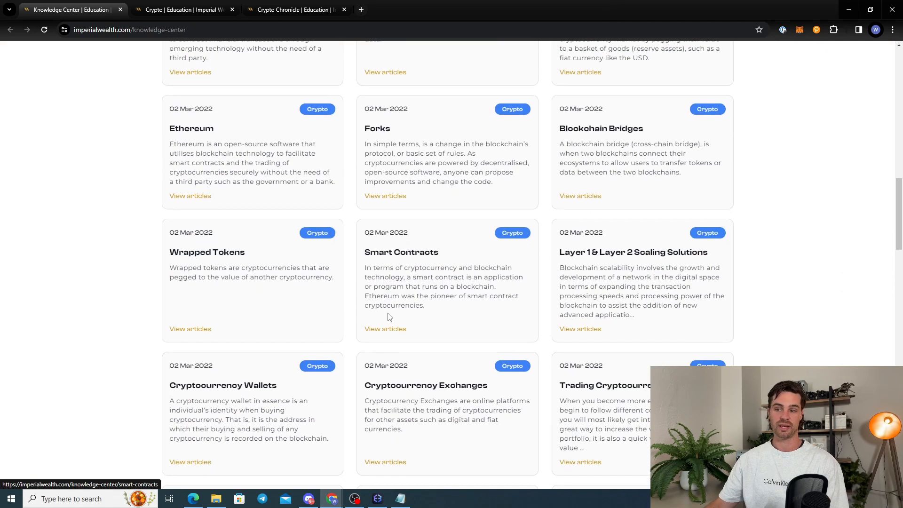
scroll("down", 3)
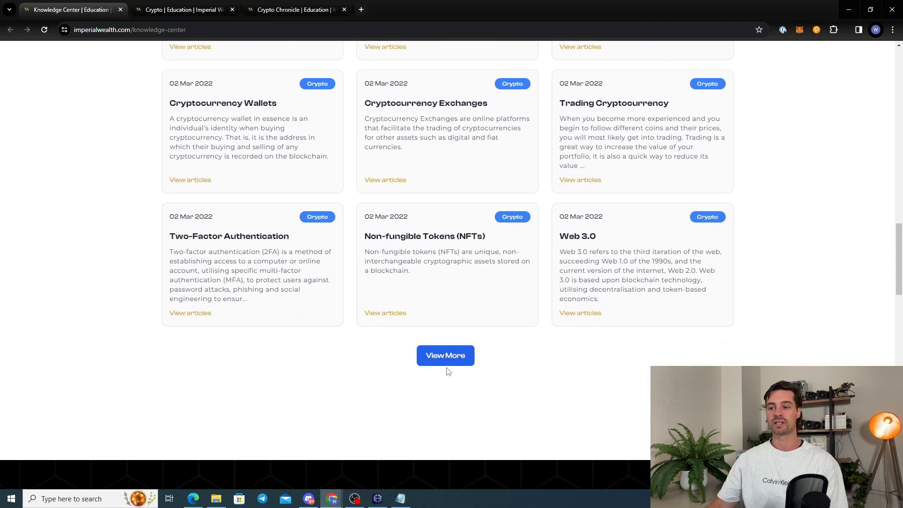
Step: Load the remaining crypto topics via View More, from Cryptocurrency Mining through Metaverse and Altcoins
left_click(445, 355)
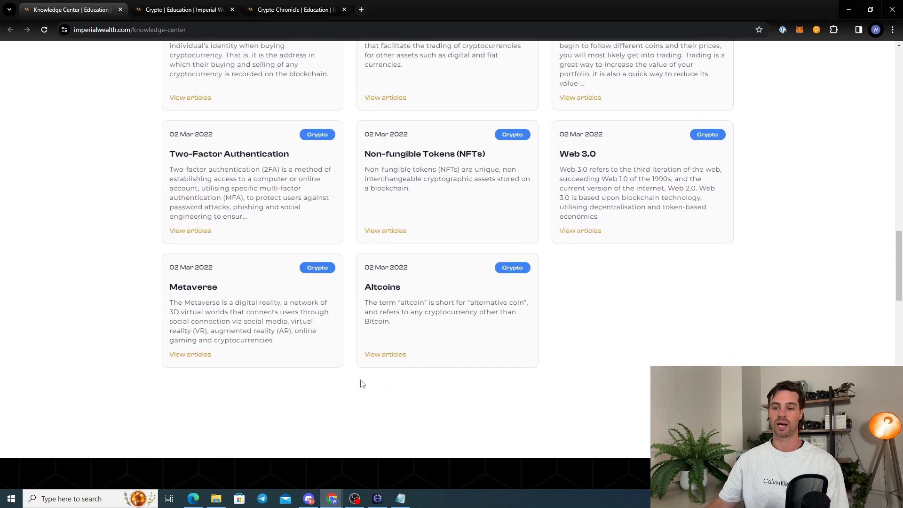
scroll("up", 3)
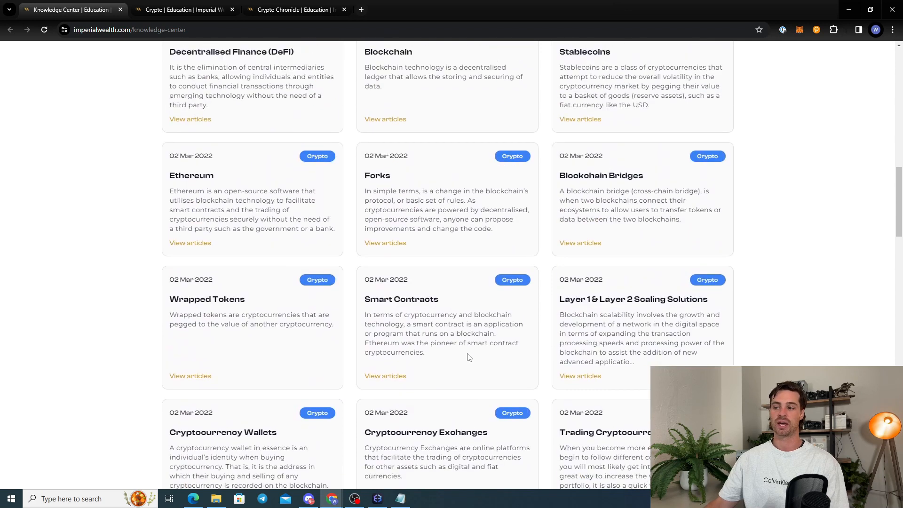
scroll("up", 3)
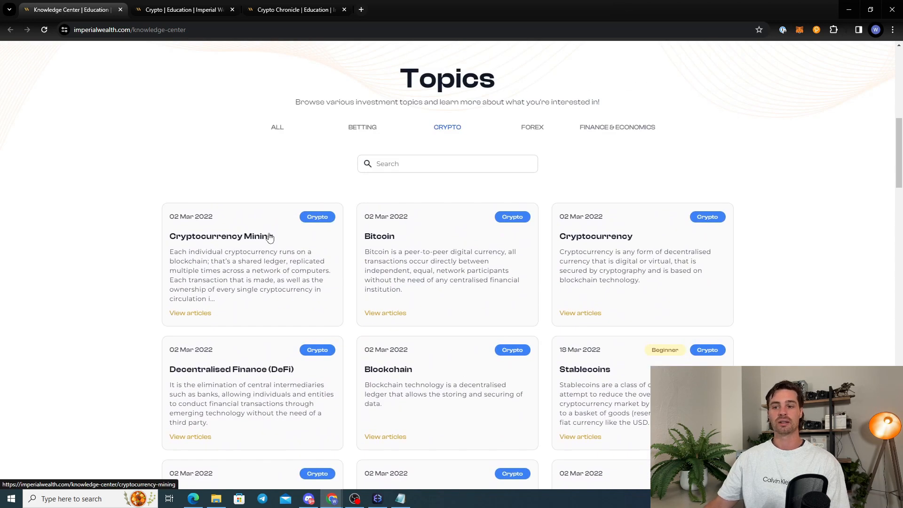
mouse_move(684, 240)
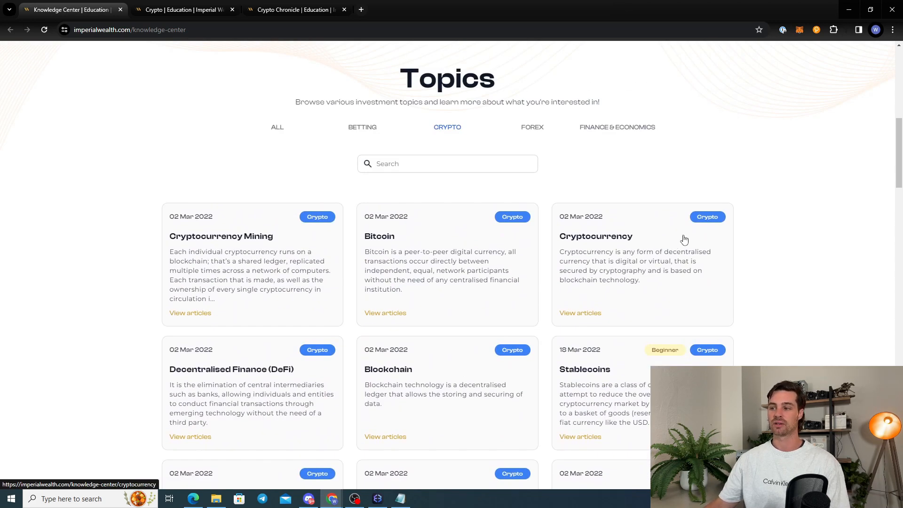
left_click(580, 312)
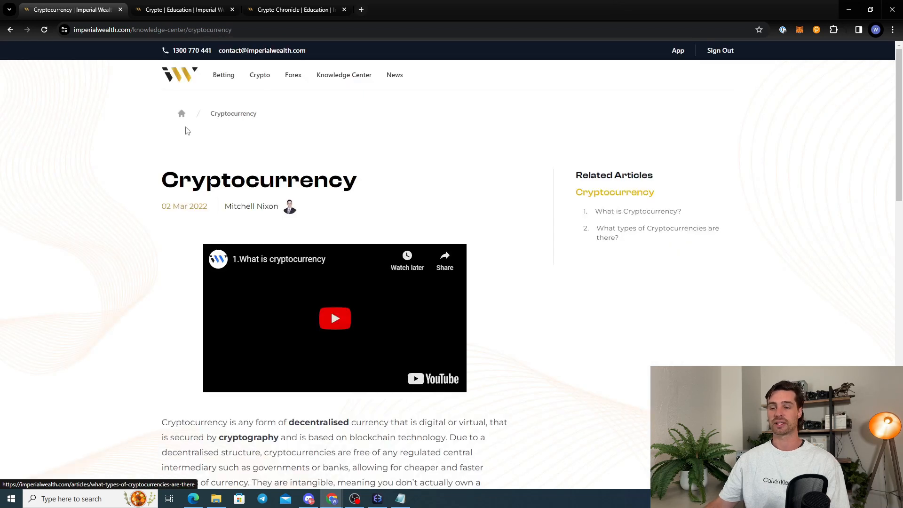
scroll("down", 3)
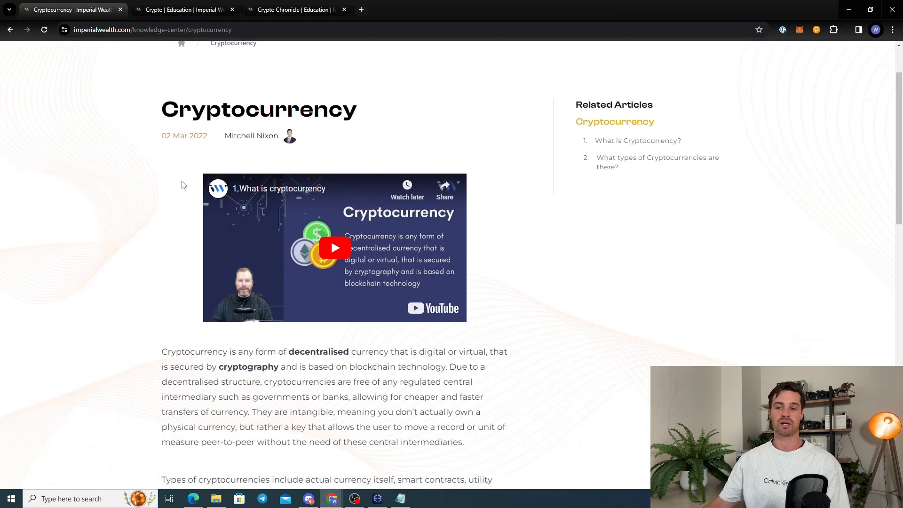
mouse_move(351, 233)
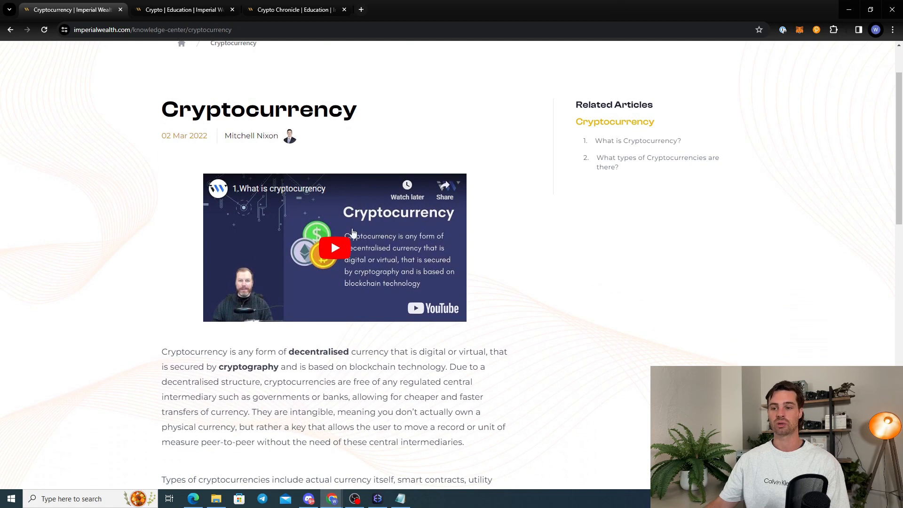
scroll("up", 3)
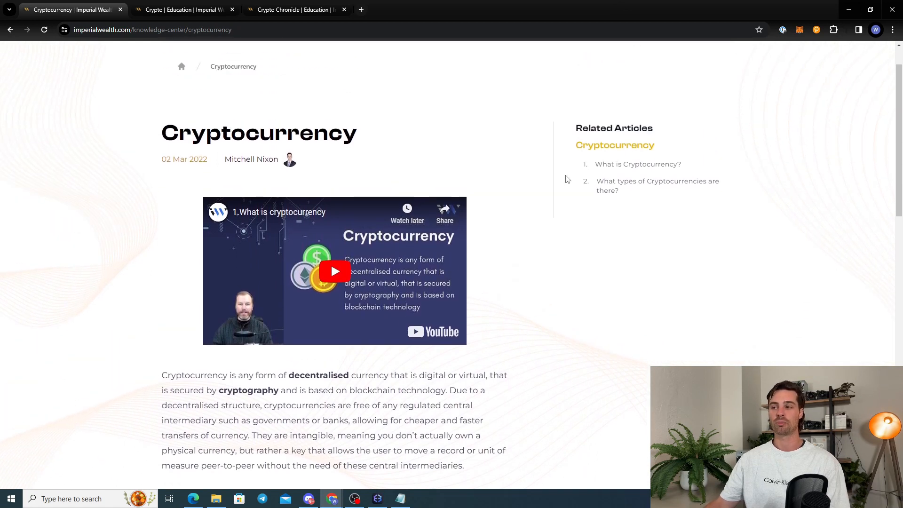
scroll("down", 3)
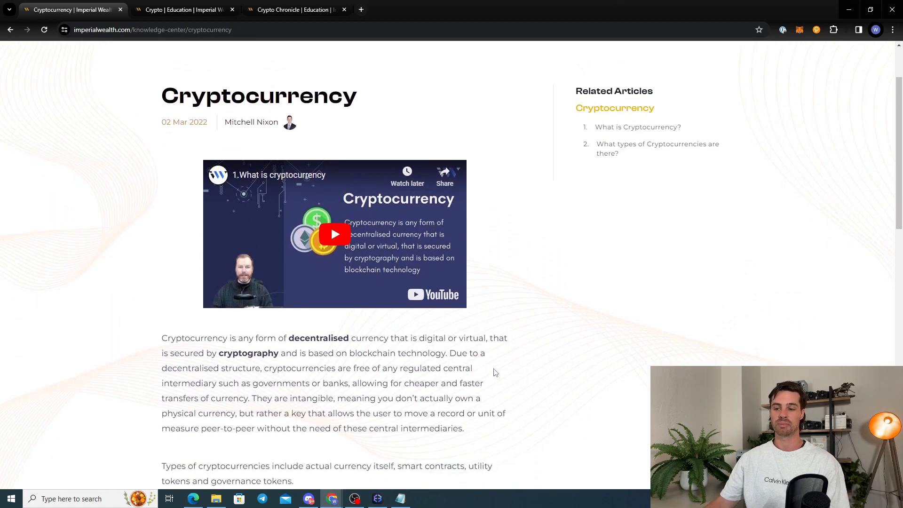
scroll("down", 3)
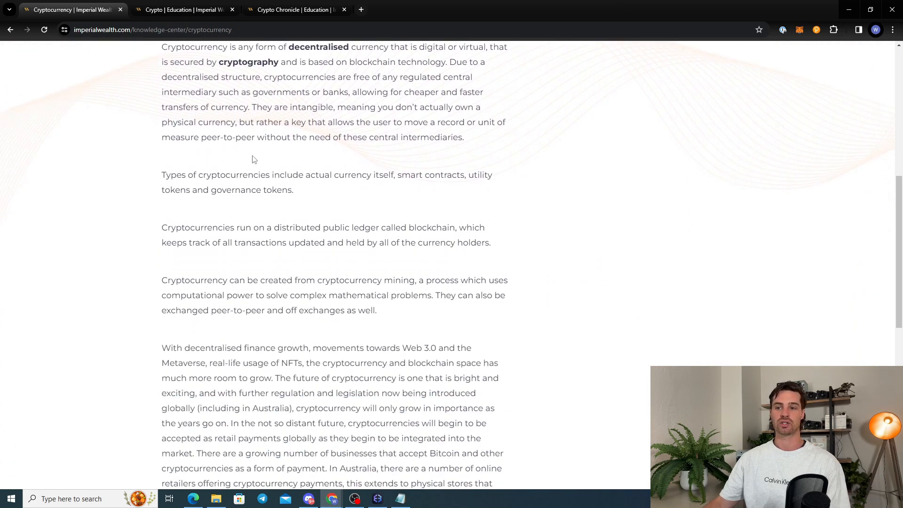
scroll("down", 3)
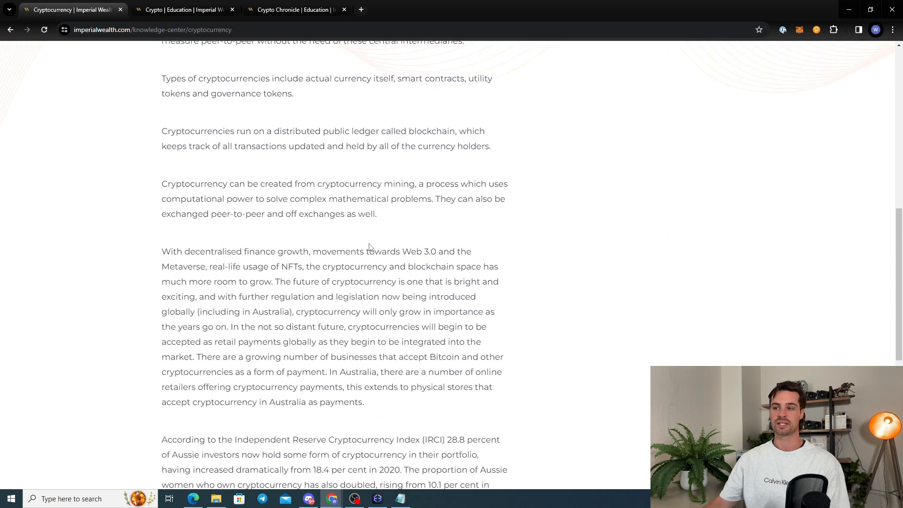
scroll("up", 3)
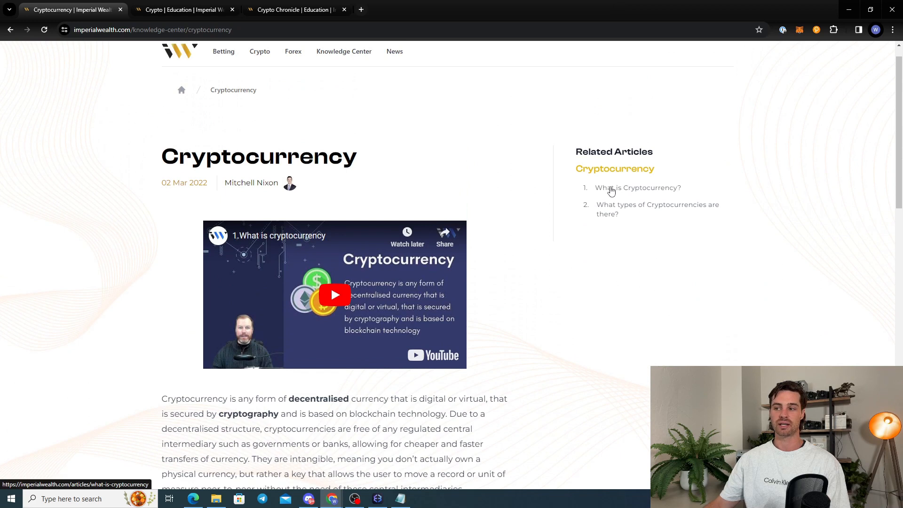
mouse_move(624, 208)
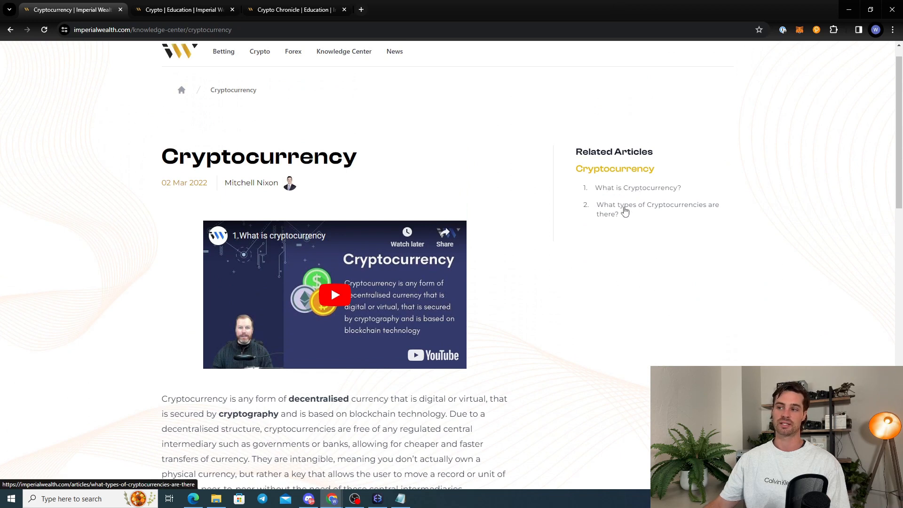
mouse_move(609, 214)
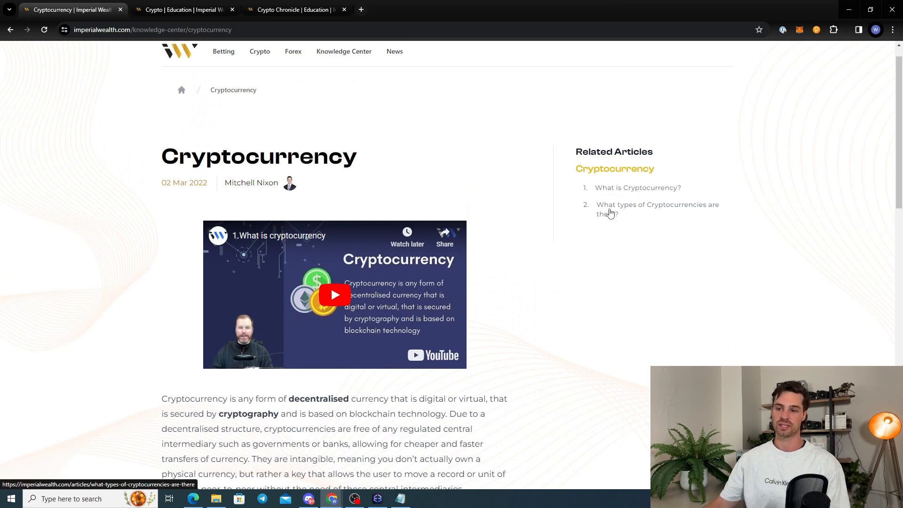
left_click(657, 209)
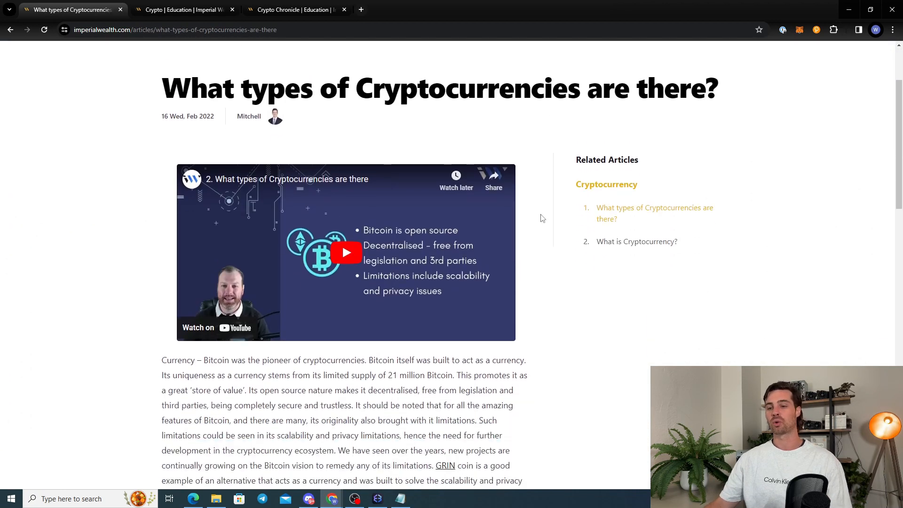
scroll("down", 3)
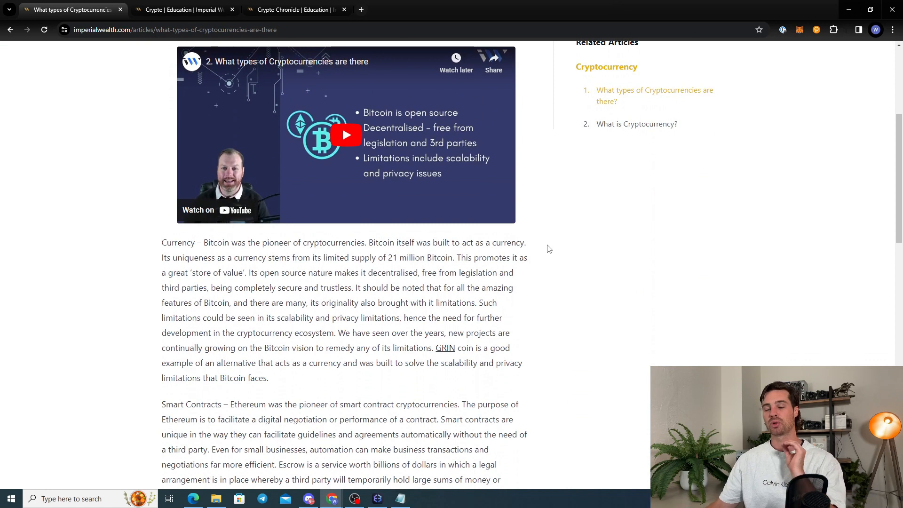
scroll("up", 3)
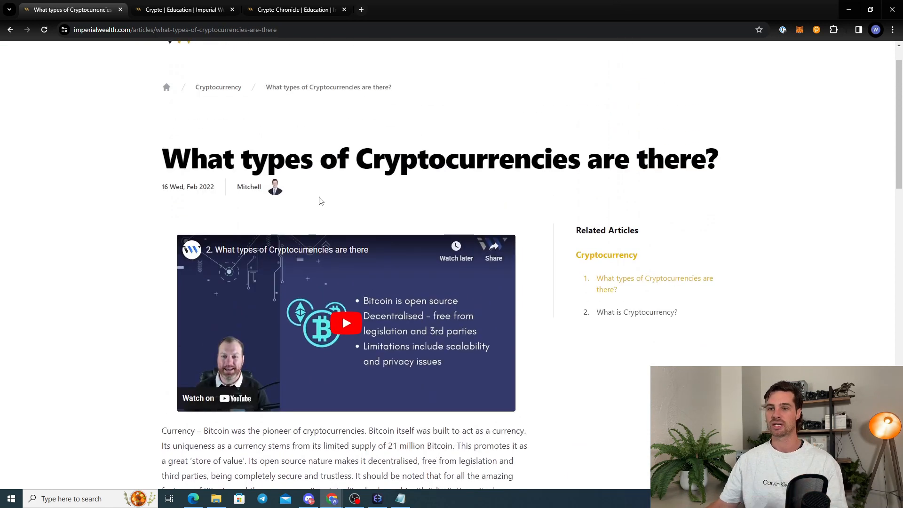
left_click(9, 30)
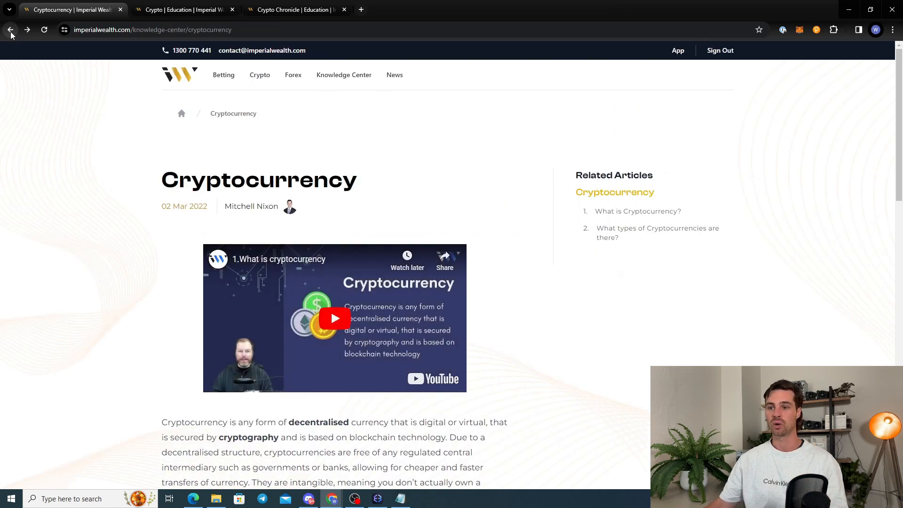
Step: Go back to the Knowledge Center main page and view the unfiltered Topics section
left_click(10, 29)
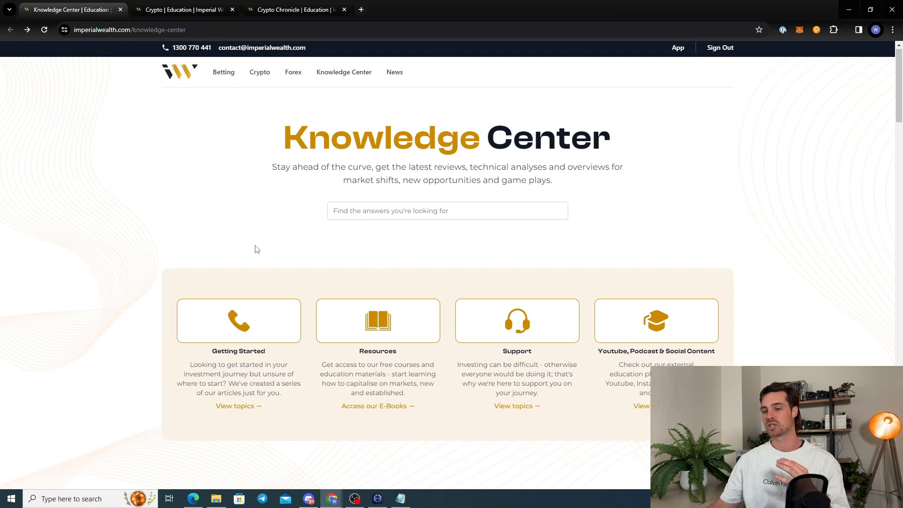
scroll("down", 3)
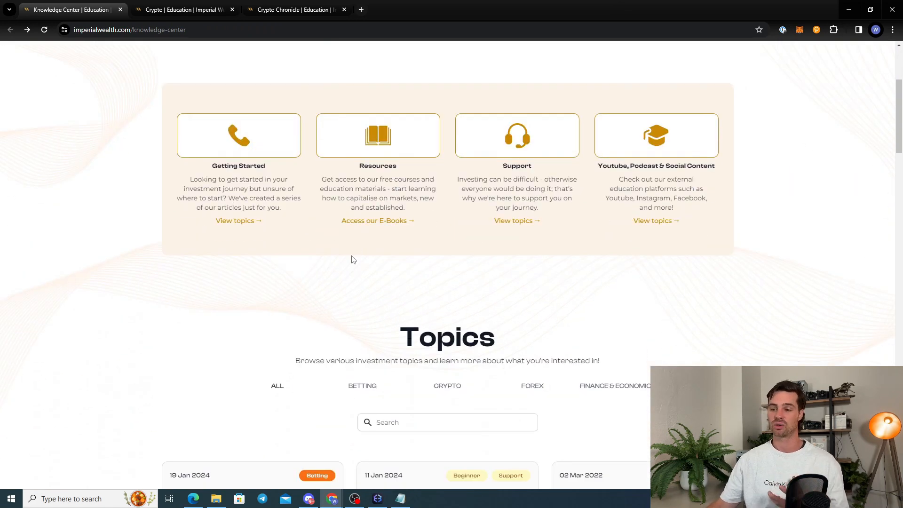
scroll("down", 3)
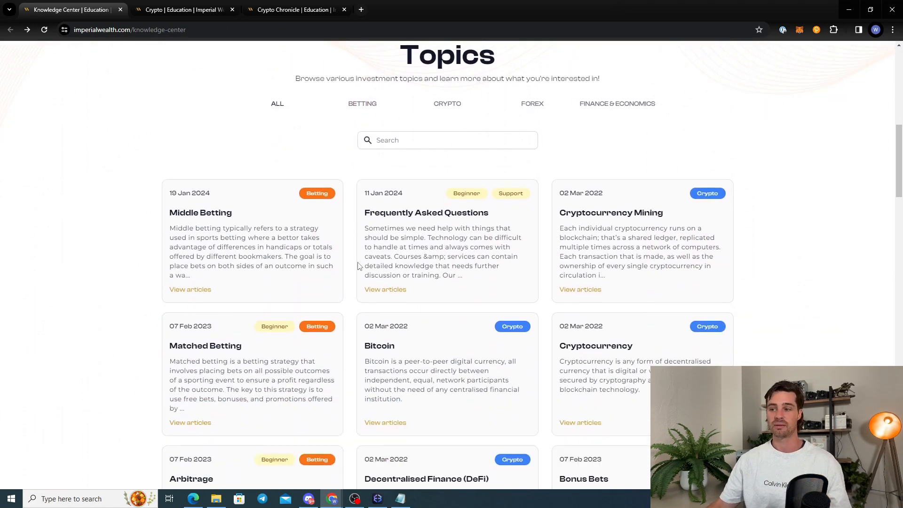
scroll("down", 3)
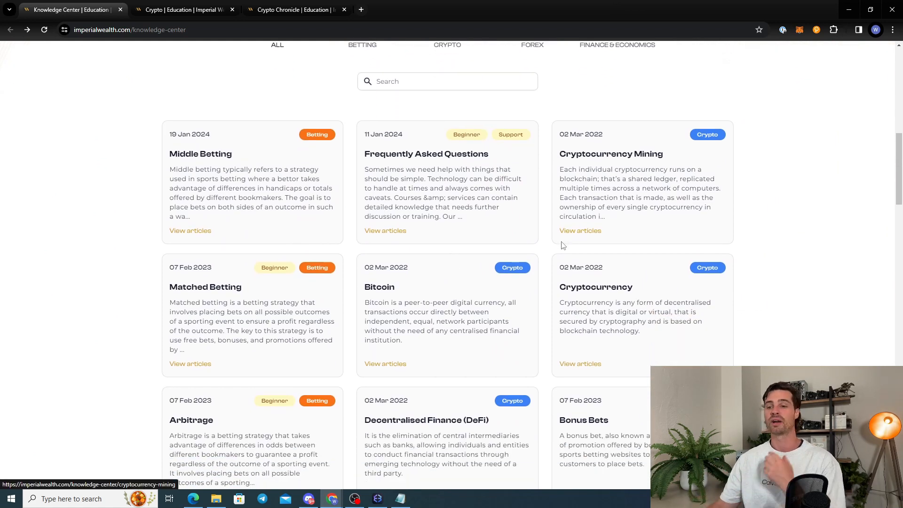
scroll("up", 3)
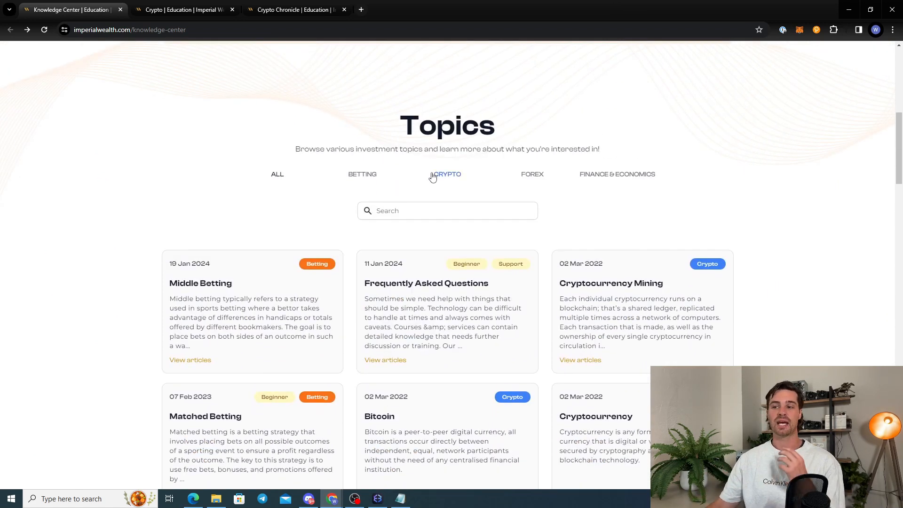
Step: Filter the topics to Crypto again and browse the crypto cards
left_click(447, 174)
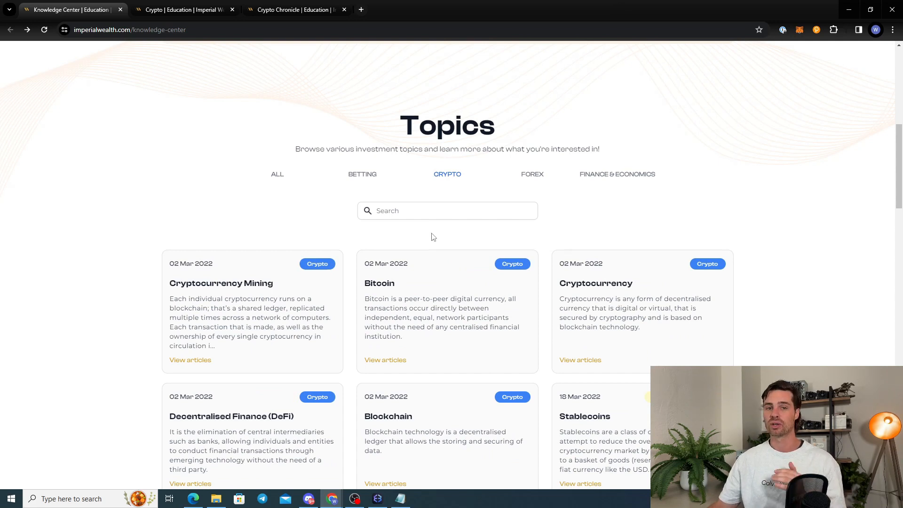
scroll("down", 3)
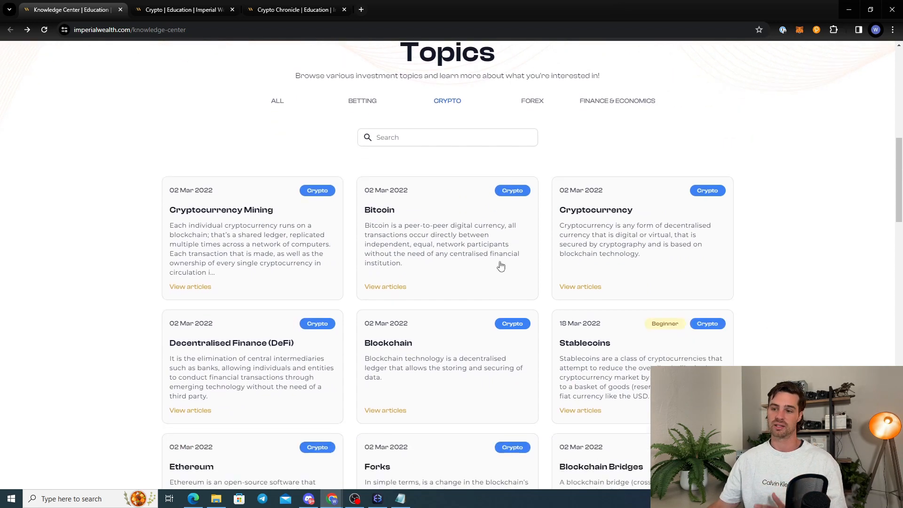
scroll("down", 3)
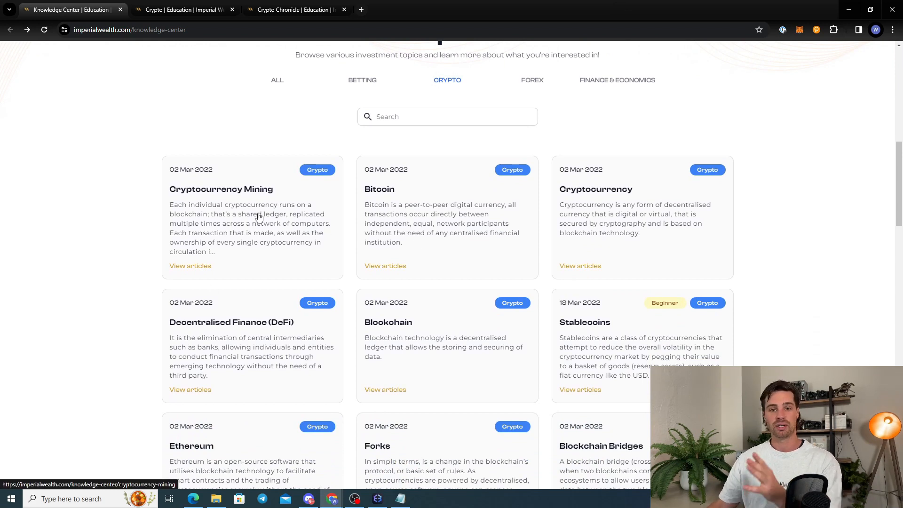
scroll("up", 3)
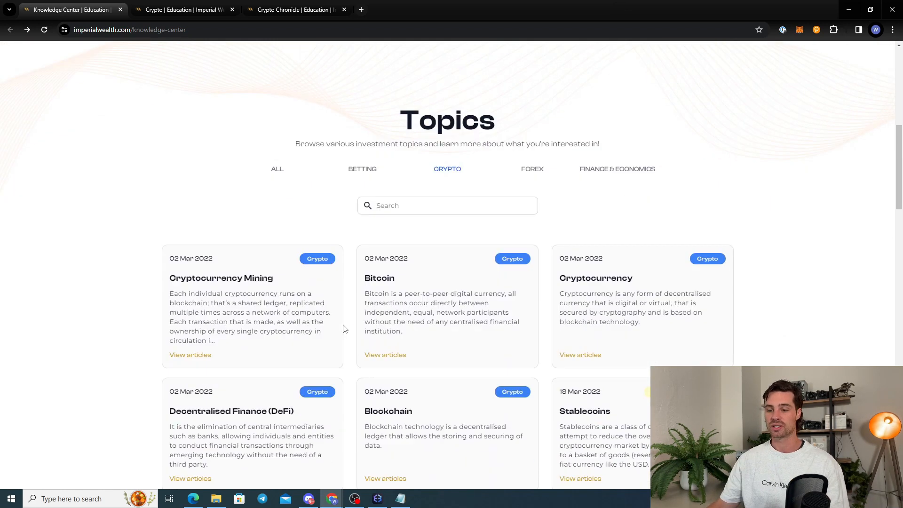
scroll("down", 3)
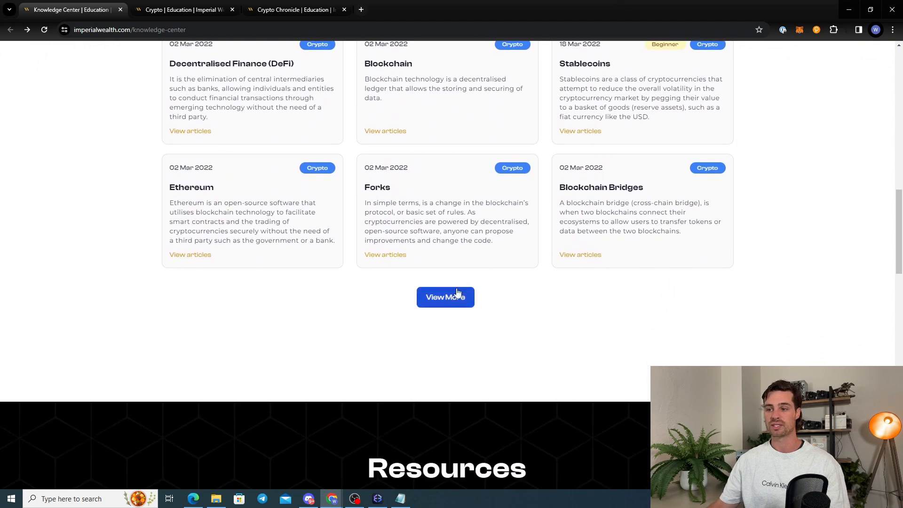
Step: Load more crypto topics via View More, through Two-Factor Authentication, NFTs and Web 3.0
left_click(445, 296)
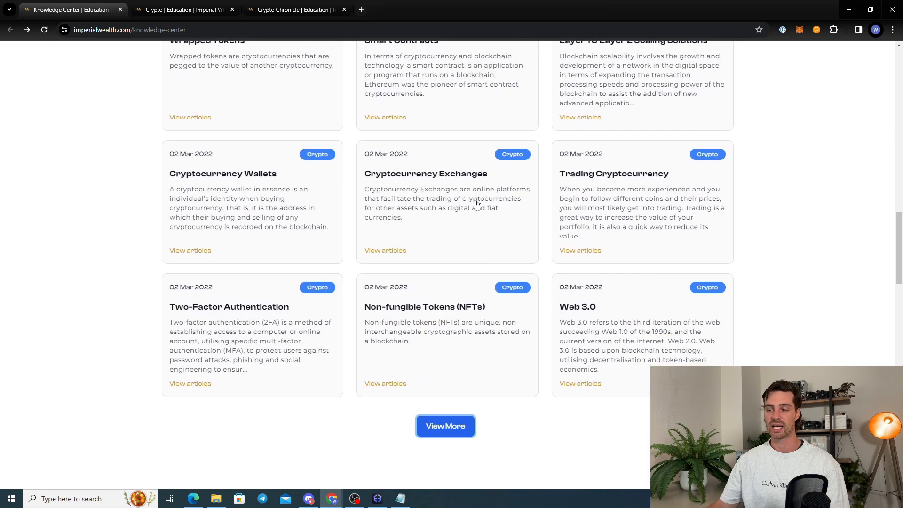
scroll("down", 3)
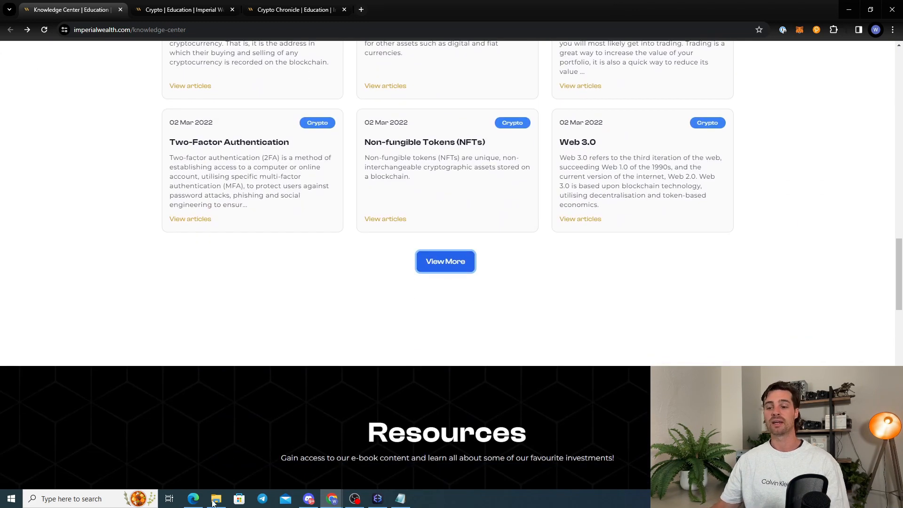
Step: Switch to Discord and open the Imperial Wealth #general-chat channel on the Crypto Chronicle announcement
left_click(309, 498)
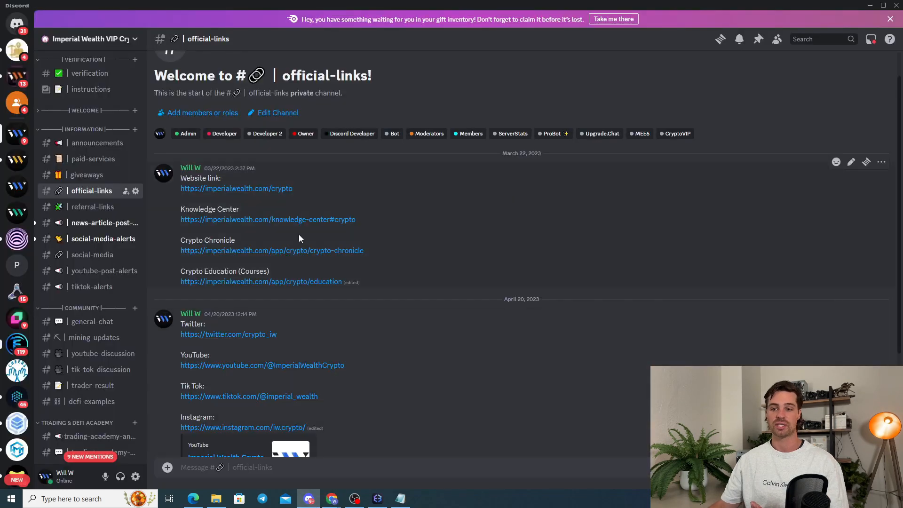
left_click(91, 322)
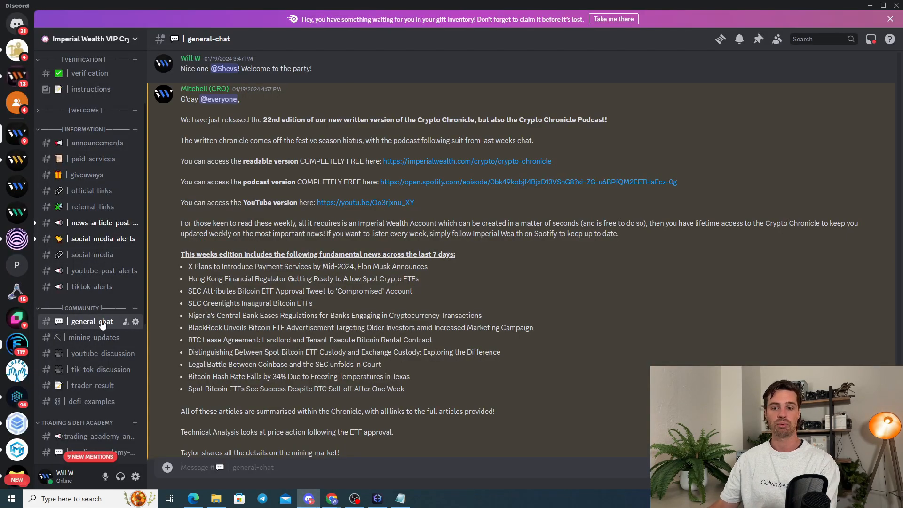
scroll("down", 3)
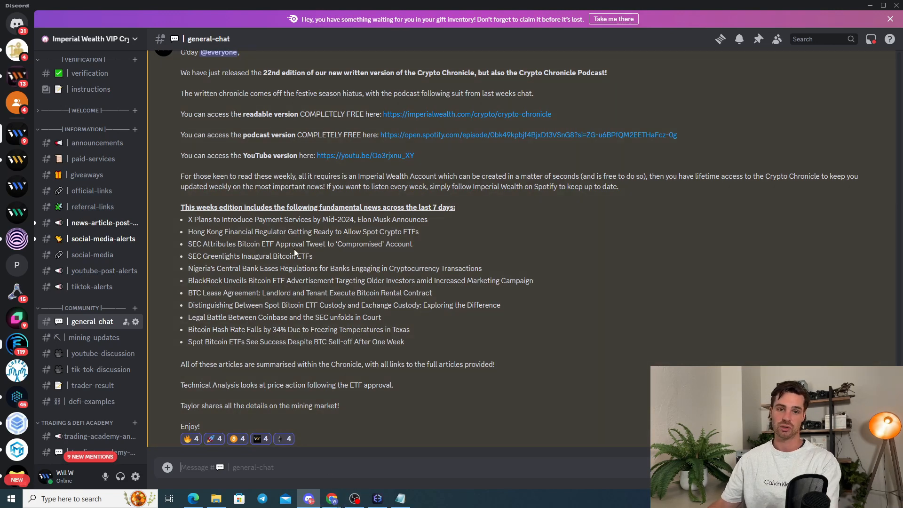
mouse_move(319, 285)
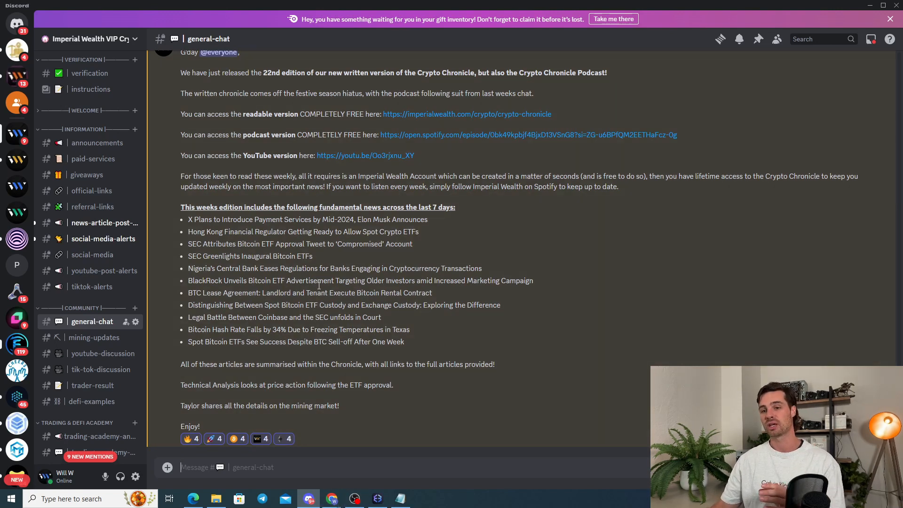